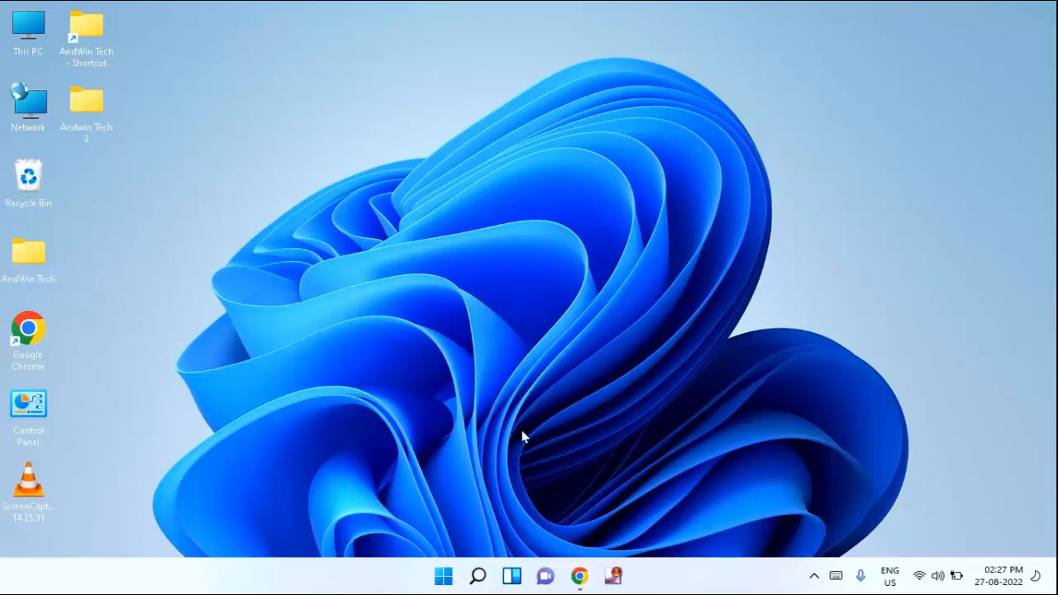
mouse_move(443, 575)
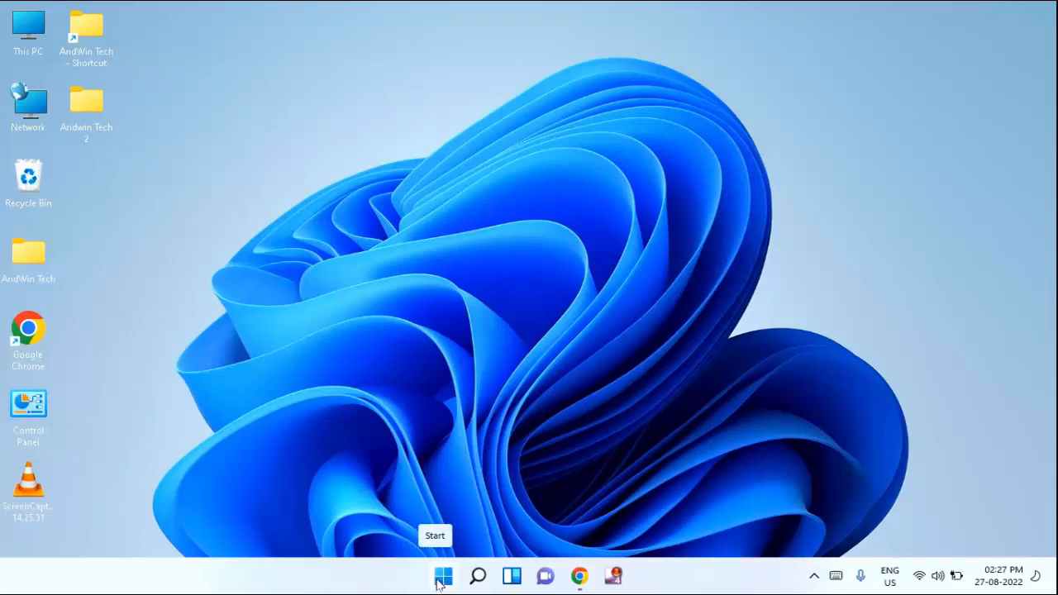
Launch System Configuration from the Run box via the Start button's quick menu.
right_click(443, 575)
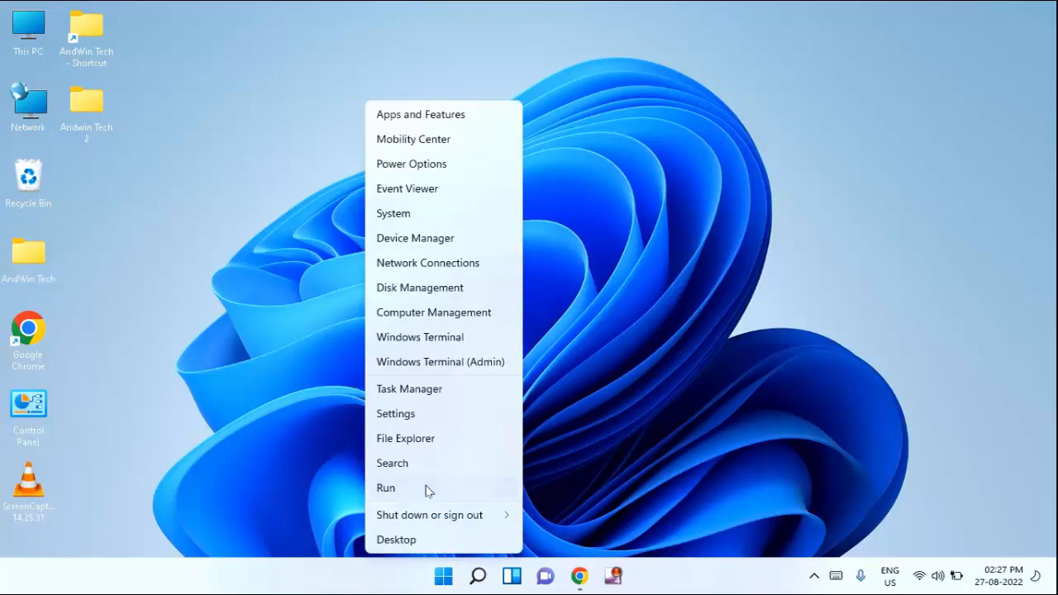
left_click(385, 487)
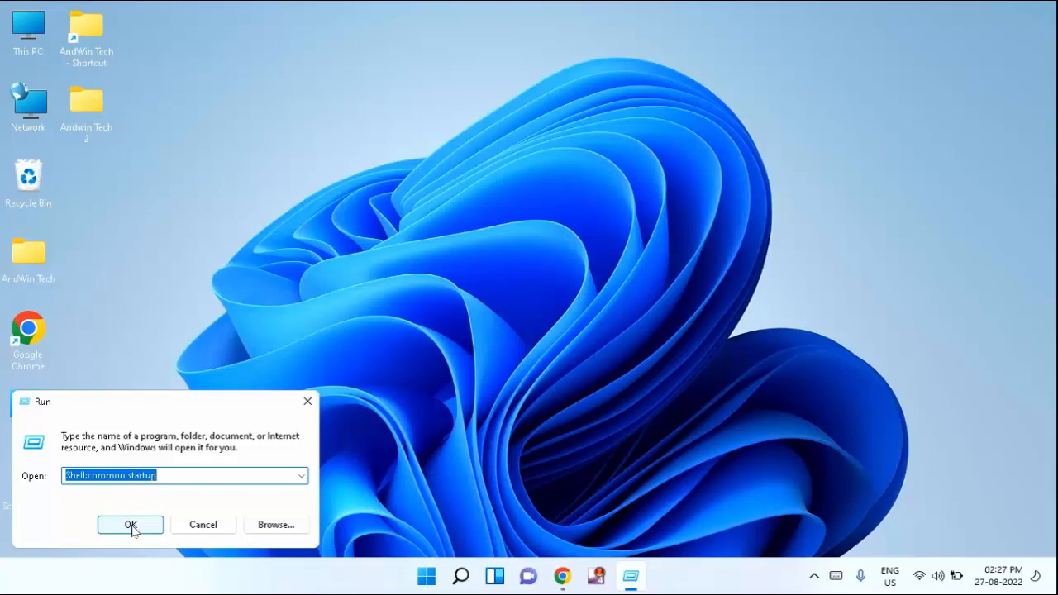
left_click(129, 526)
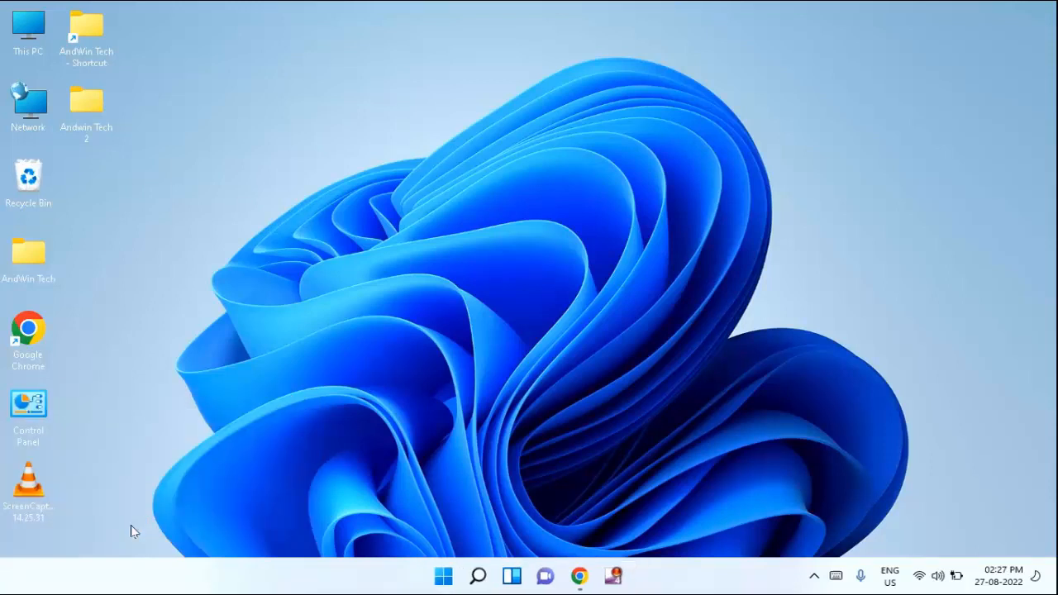
Centre the System Configuration window and show its Boot settings.
left_click(630, 575)
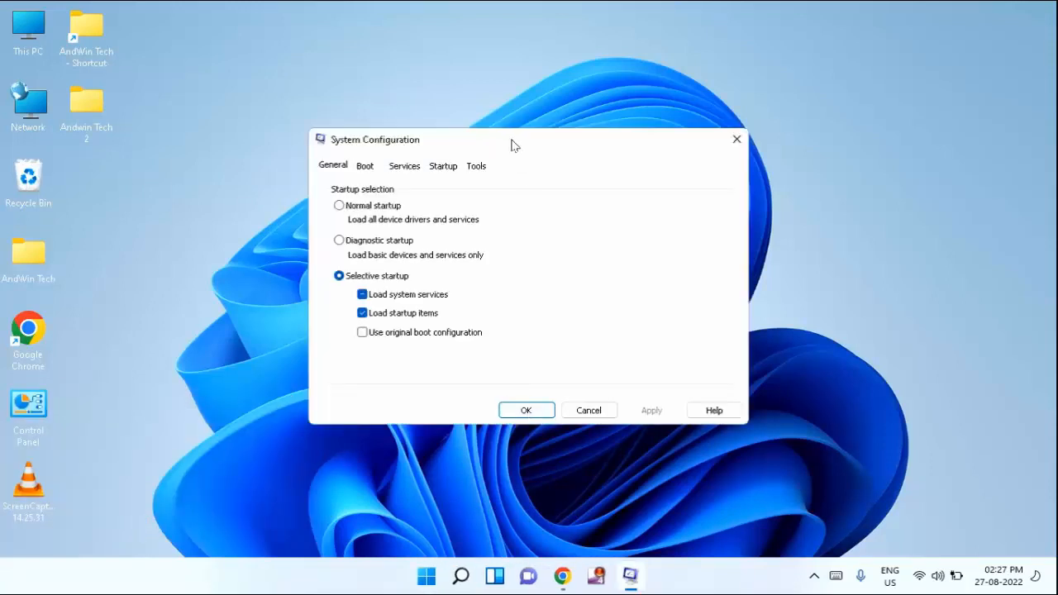
left_click_drag(513, 138, 554, 162)
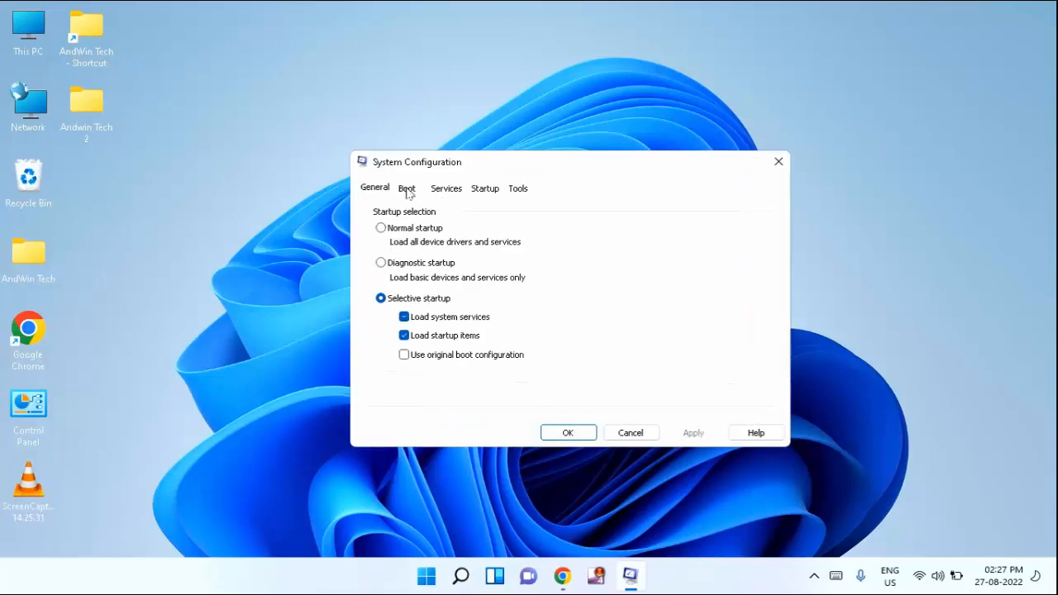
left_click(407, 188)
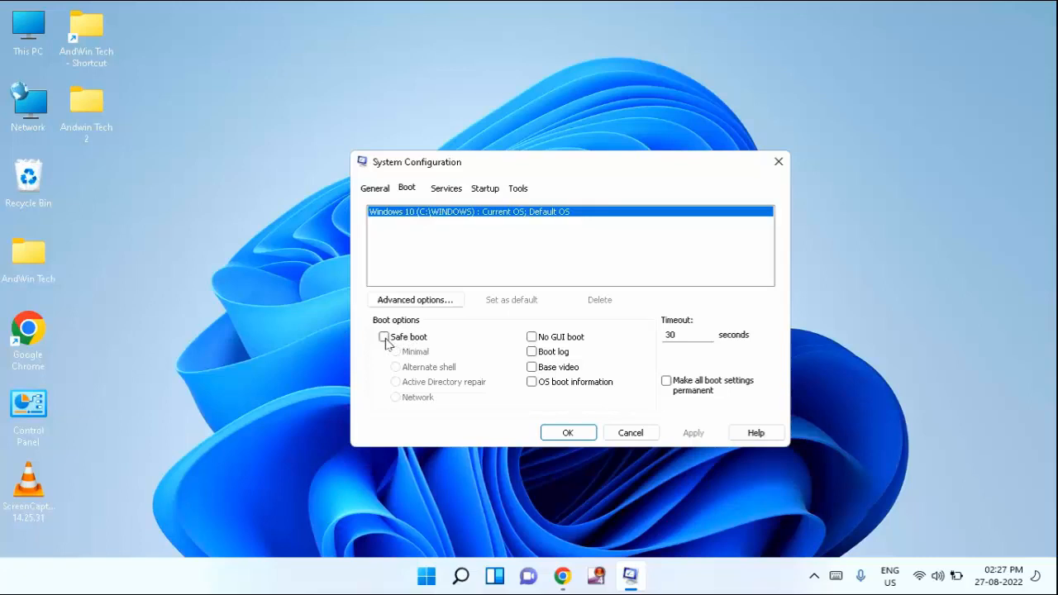
Enable Safe boot with the Minimal option and apply the change.
left_click(383, 337)
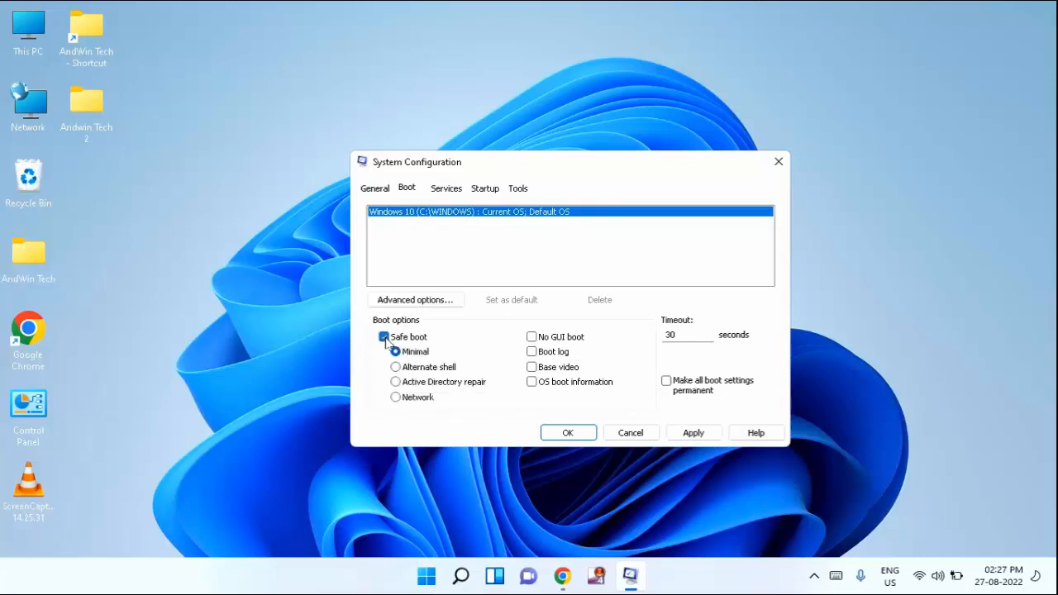
left_click(397, 350)
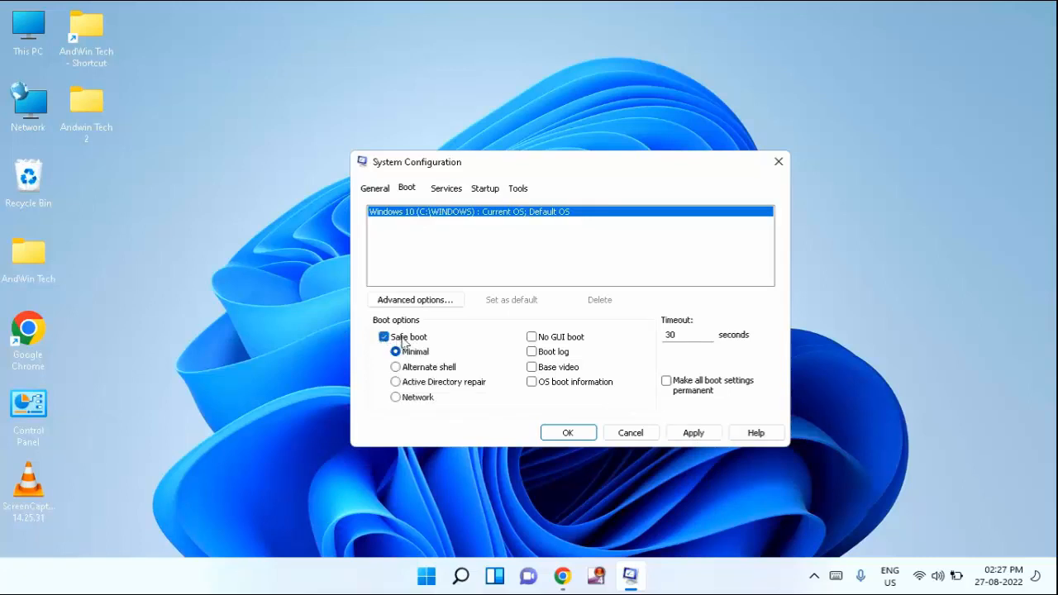
left_click(693, 433)
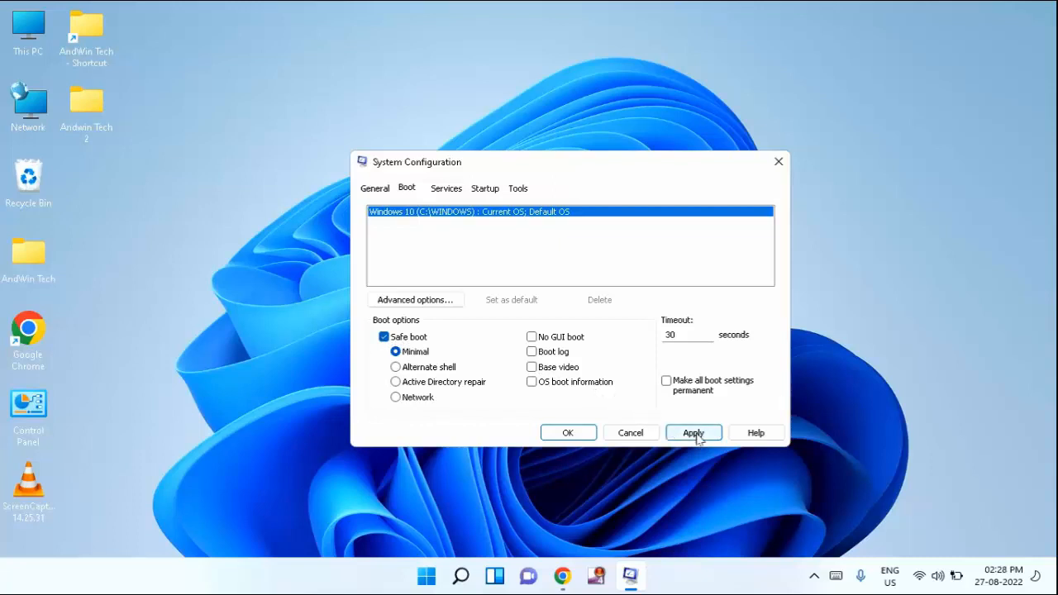
left_click(692, 433)
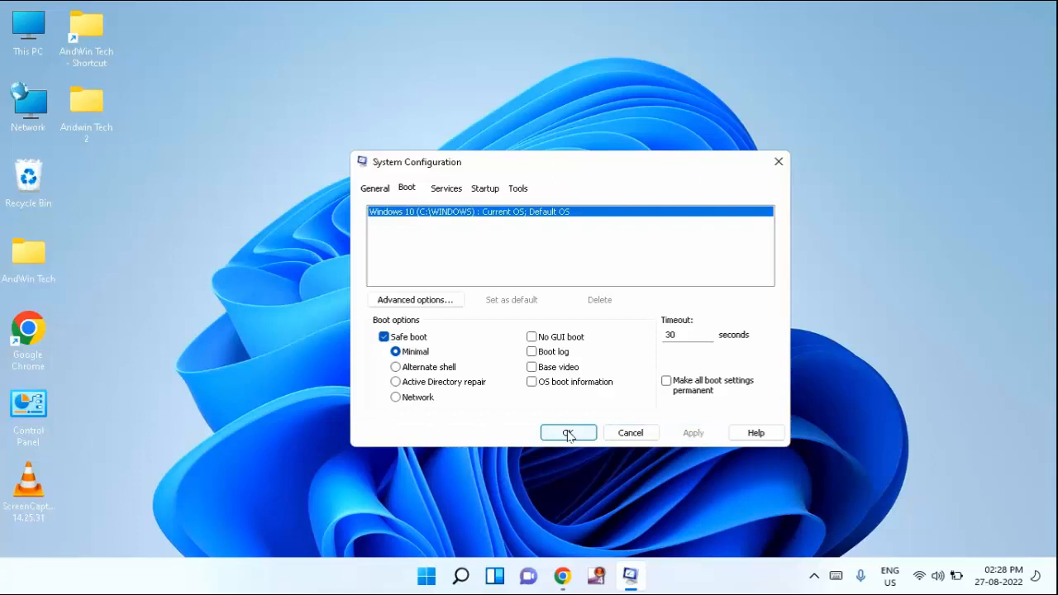
Confirm the settings with OK and dismiss the restart prompt without restarting.
left_click(568, 433)
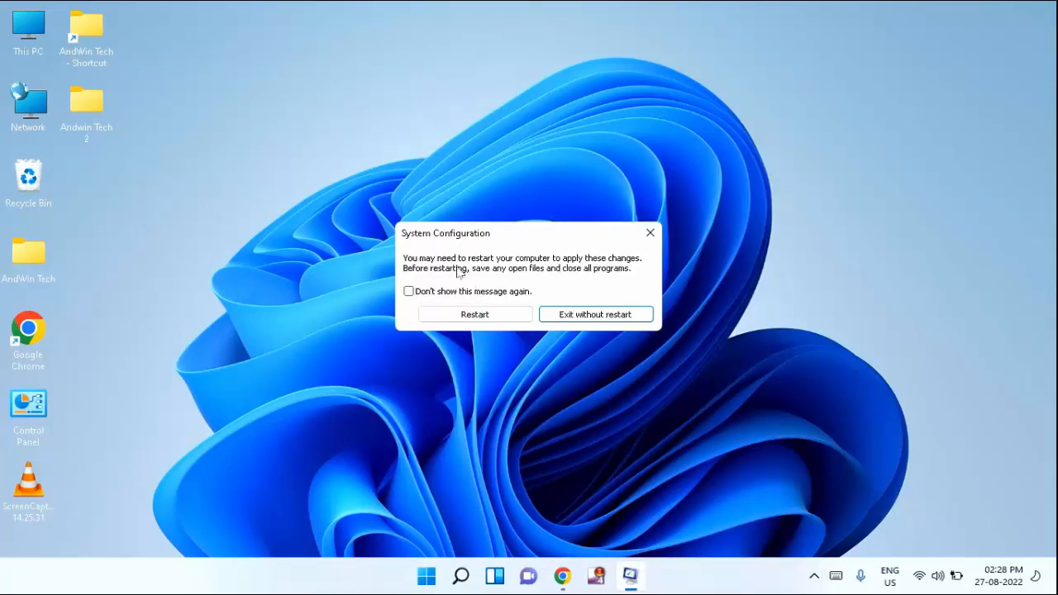
mouse_move(525, 268)
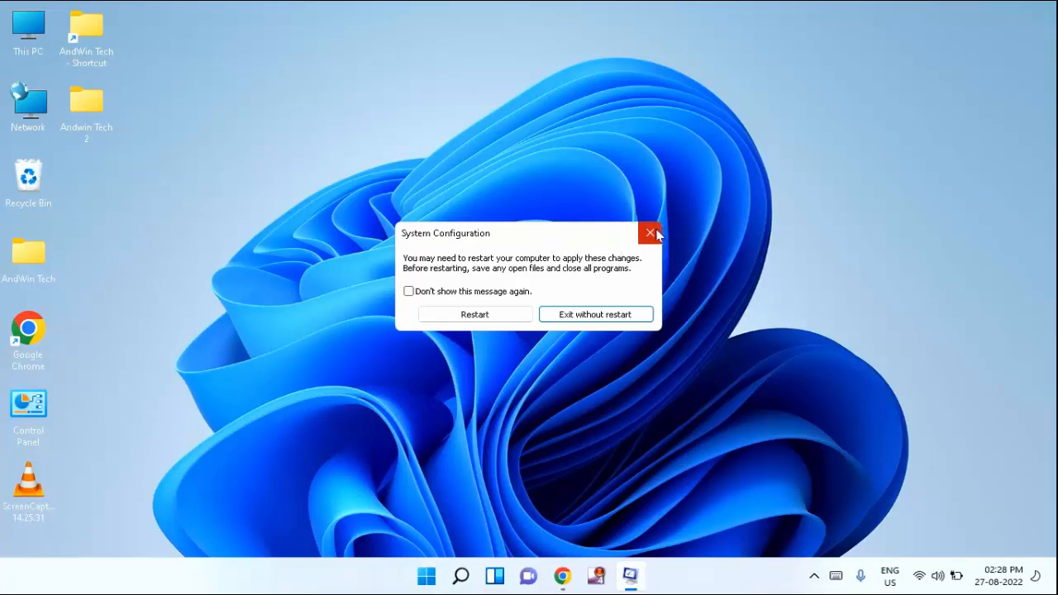
mouse_move(651, 231)
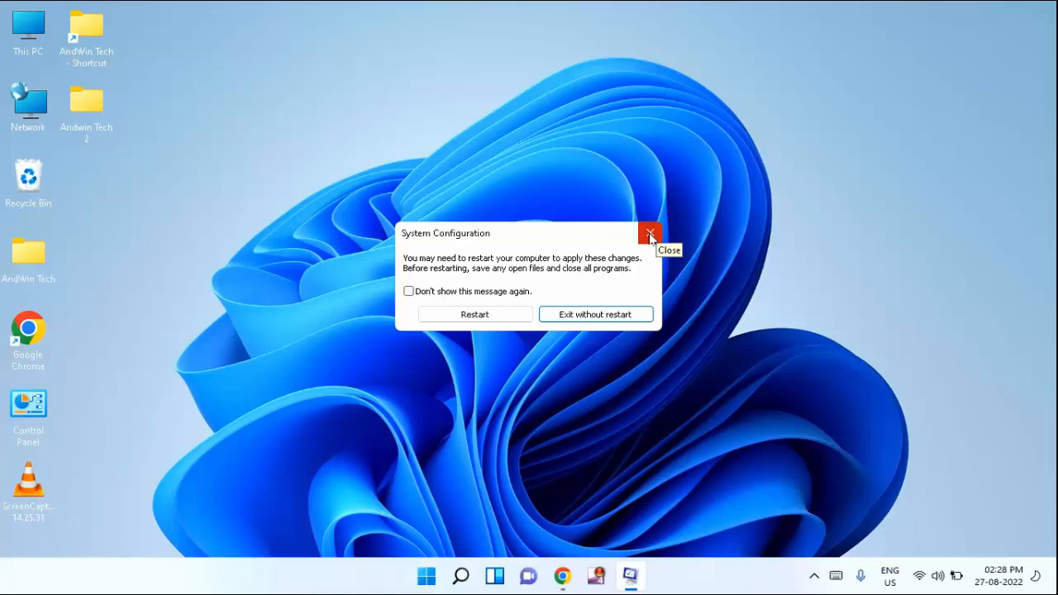
left_click(650, 233)
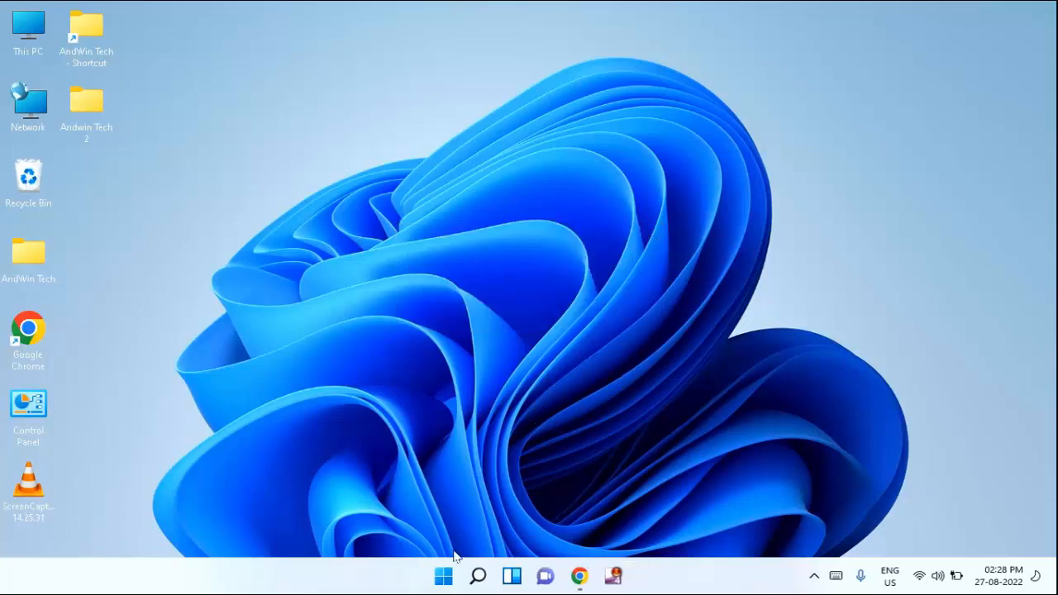
Reopen System Configuration from the Run box via the Start button's quick menu.
right_click(443, 575)
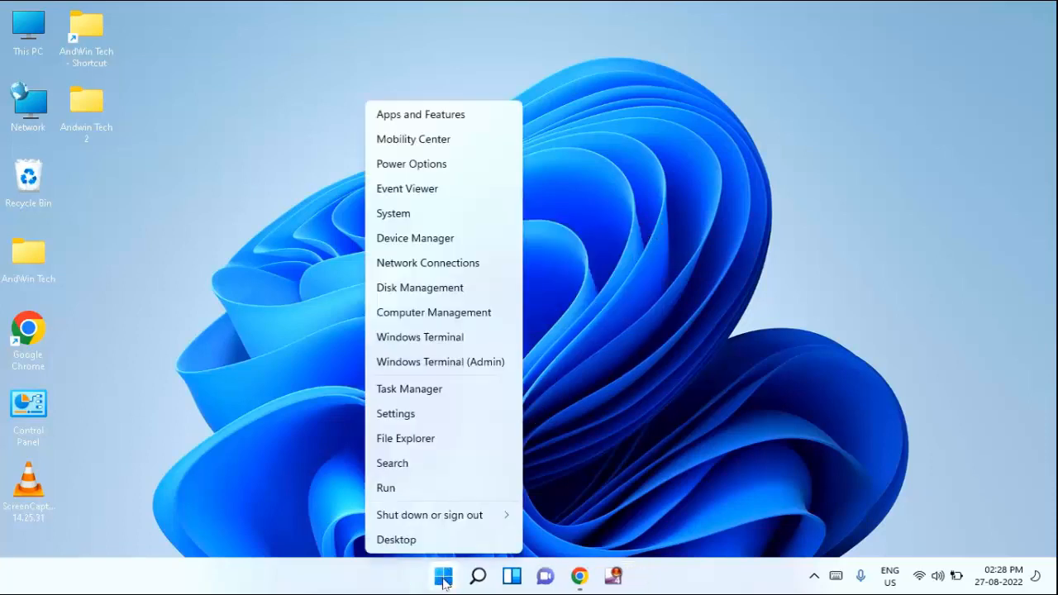
left_click(385, 488)
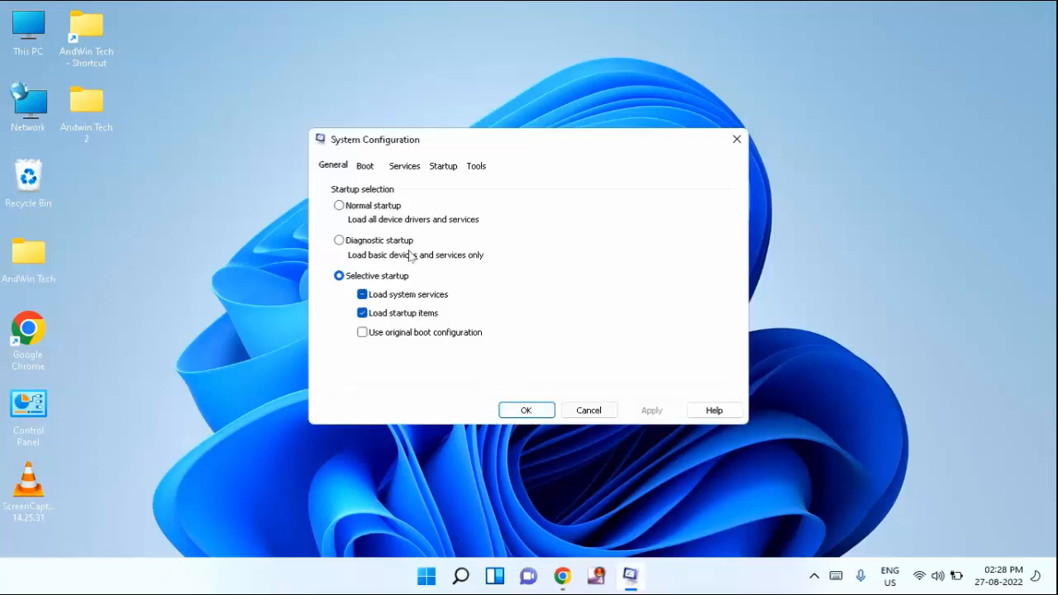
Switch Safe boot off again in the Boot settings.
left_click(363, 165)
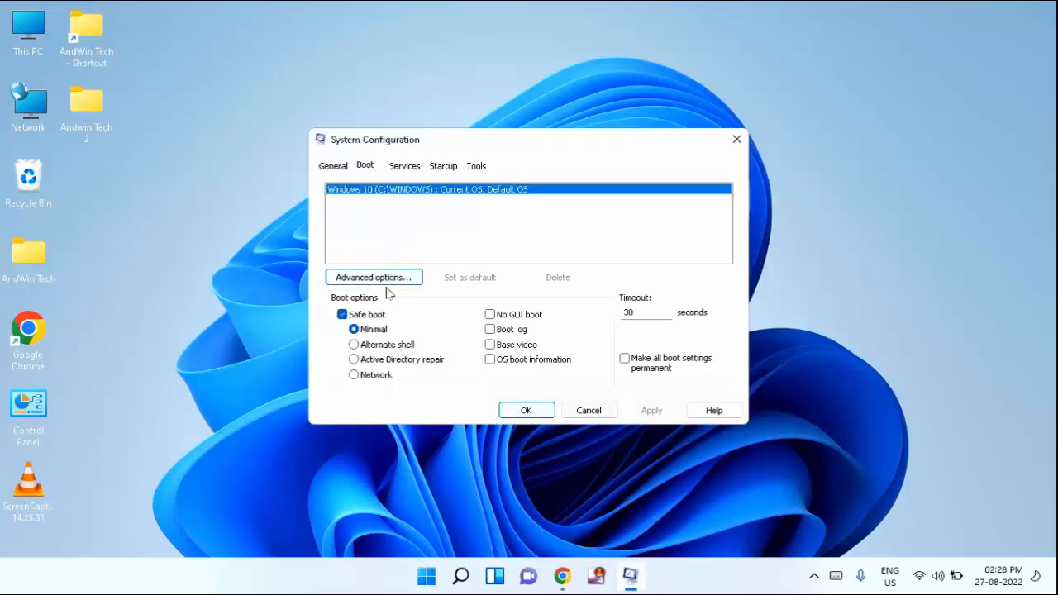
left_click(342, 314)
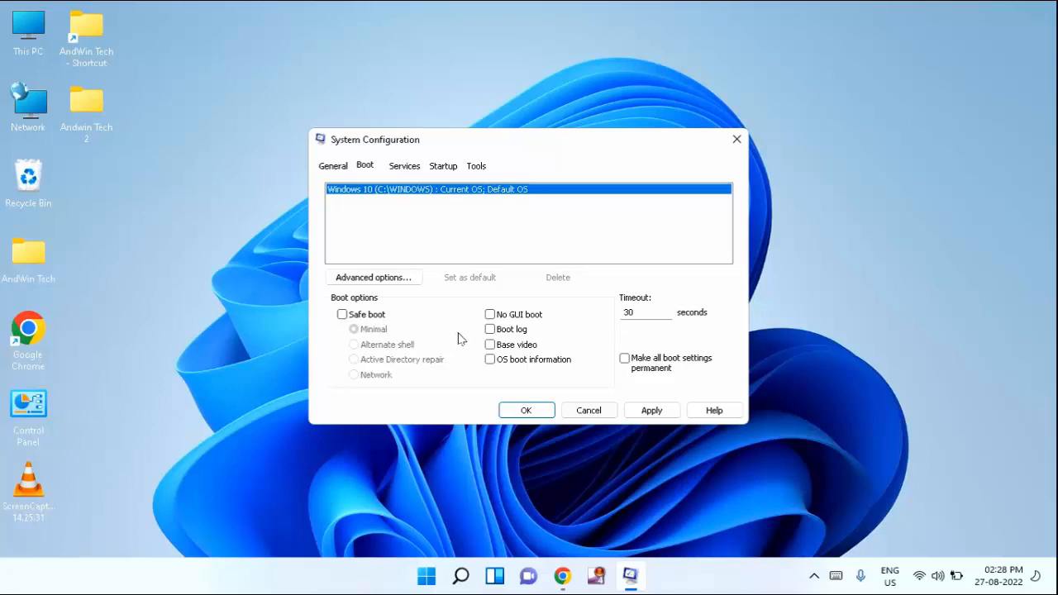
mouse_move(651, 410)
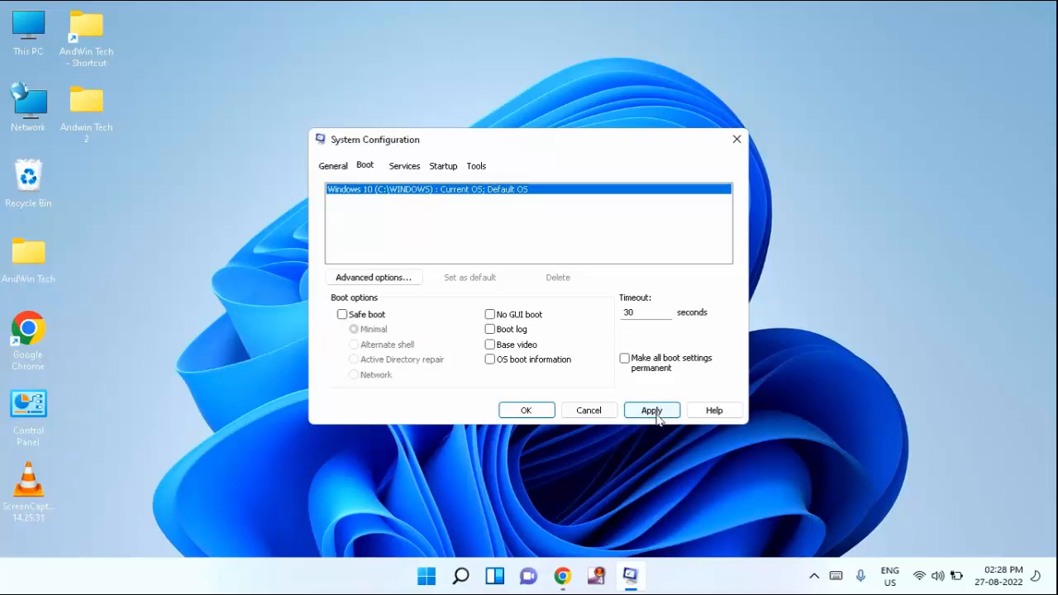